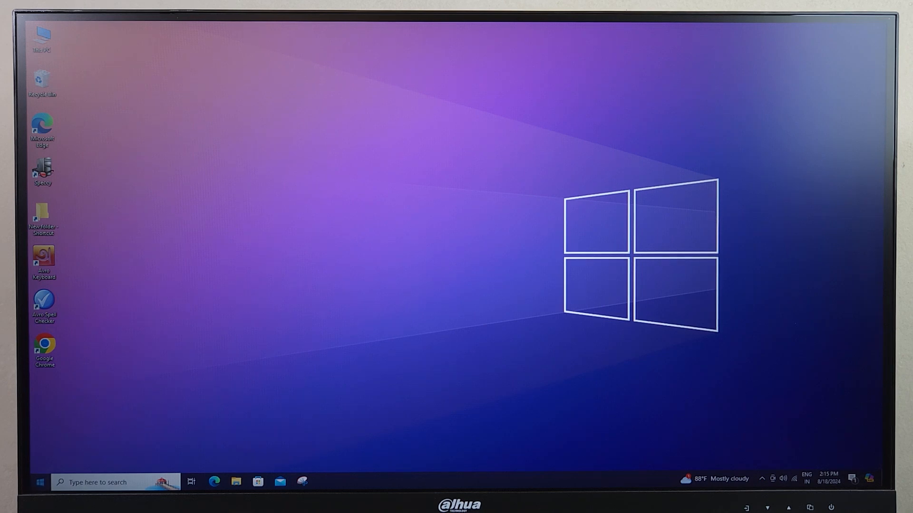
Restart Windows 10 from the Start menu power options to reach the BIOS
left_click(38, 482)
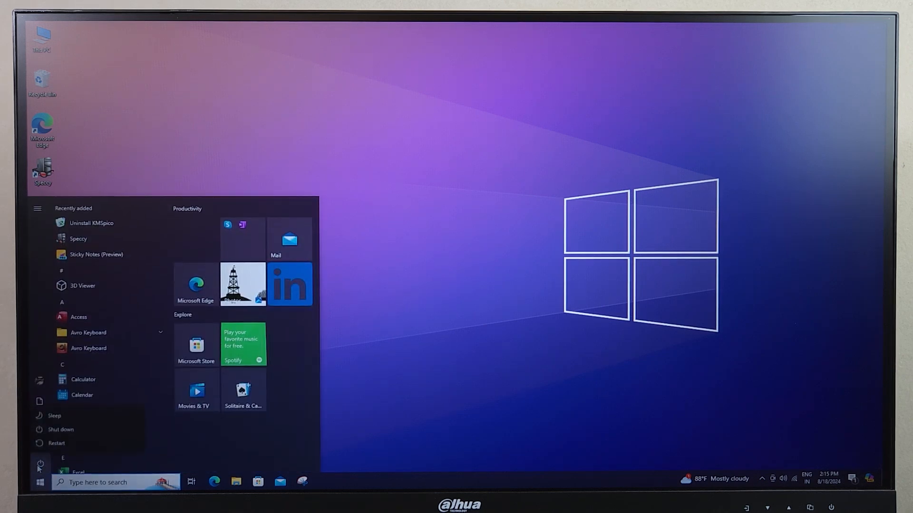
left_click(56, 443)
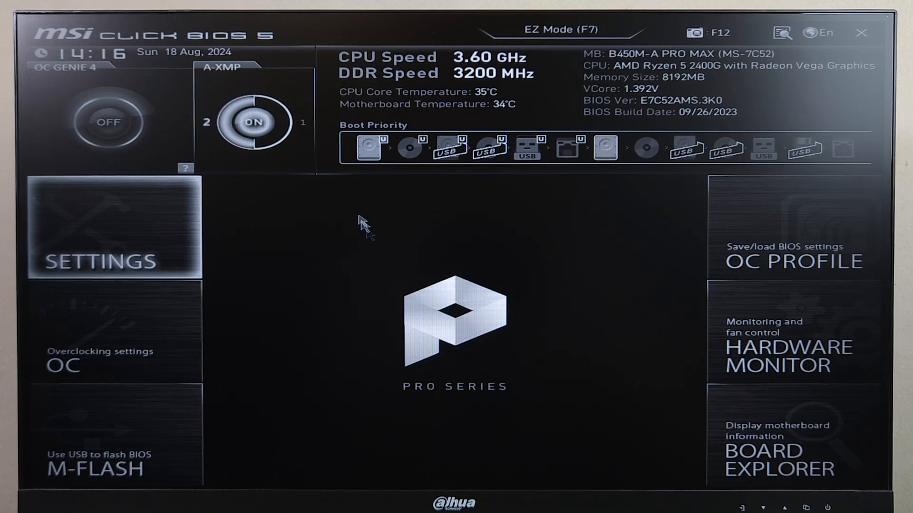
mouse_move(185, 235)
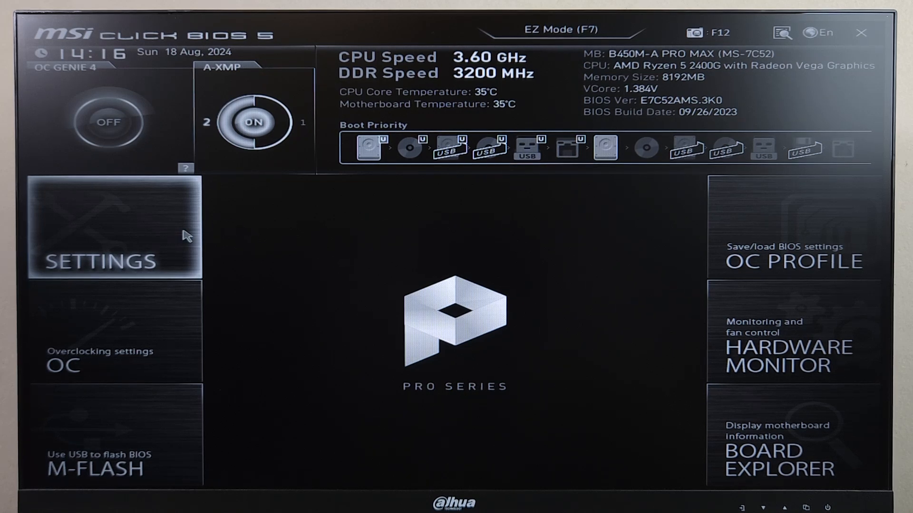
Go to Settings > Advanced > Windows OS Configuration, where boot mode shows CSM
left_click(109, 232)
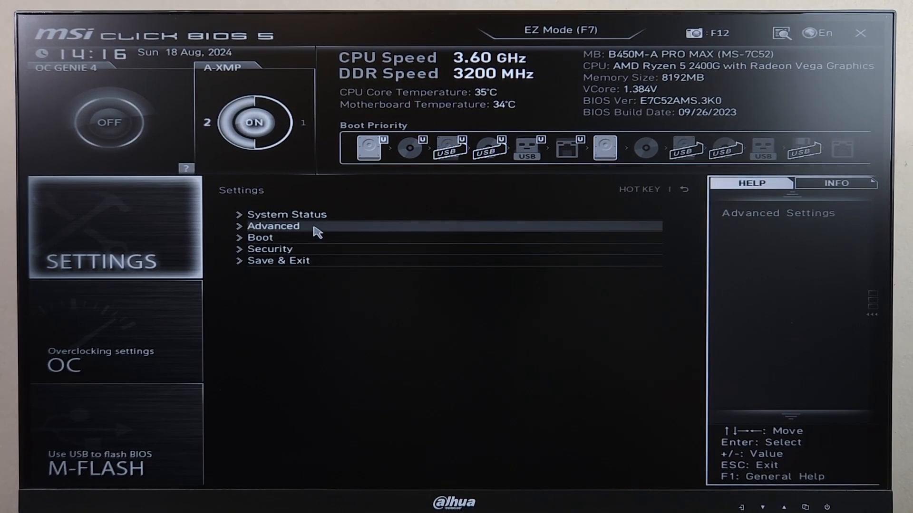
left_click(273, 226)
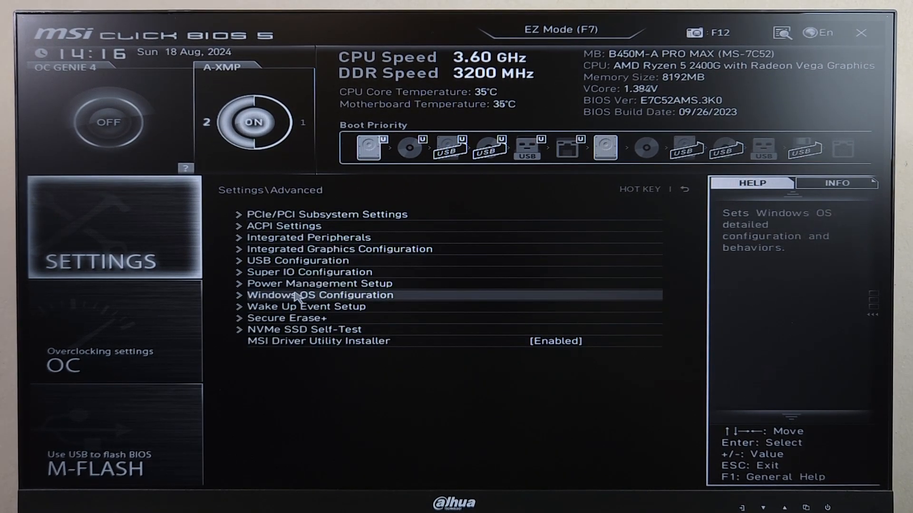
left_click(319, 295)
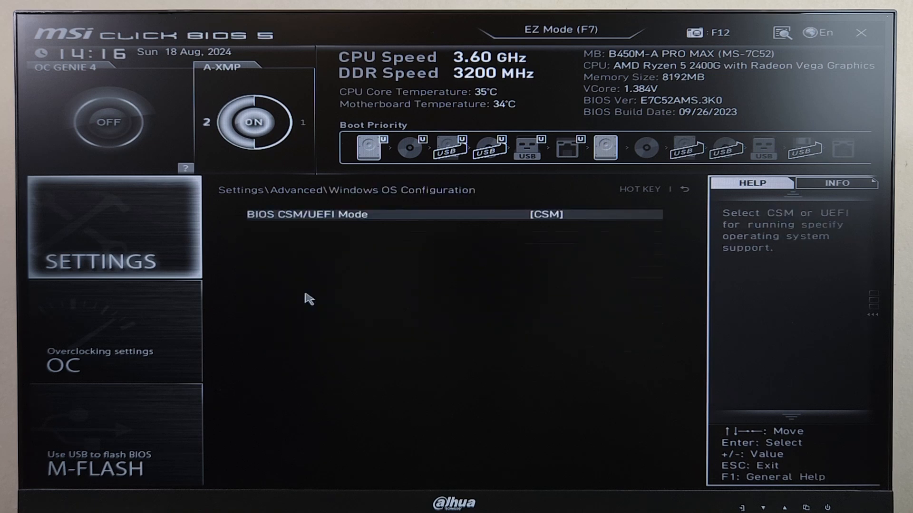
mouse_move(554, 233)
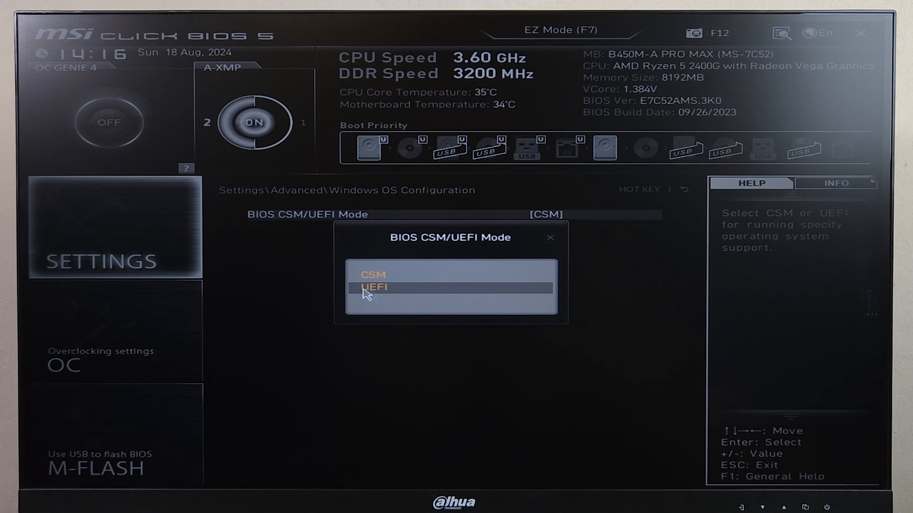
Change BIOS CSM/UEFI Mode from CSM to UEFI
left_click(374, 287)
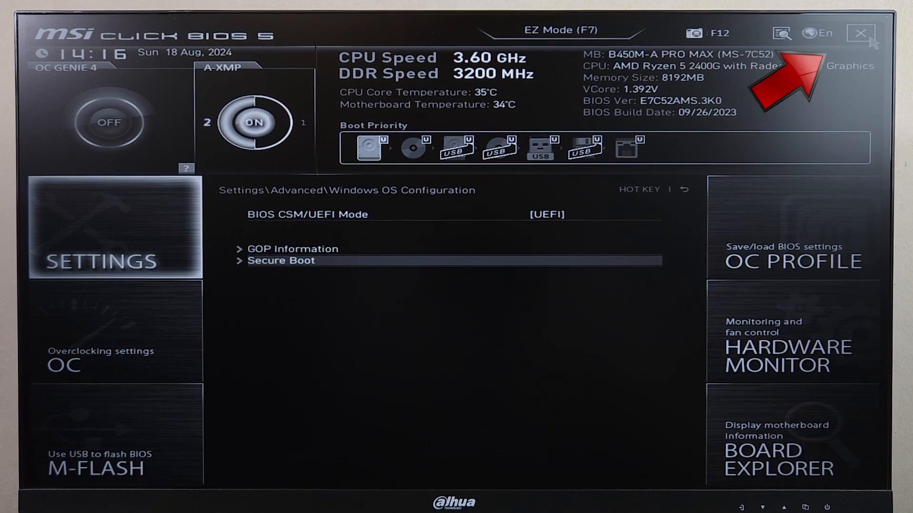
Exit setup, saving the UEFI mode change, and return to the BIOS home screen
left_click(858, 32)
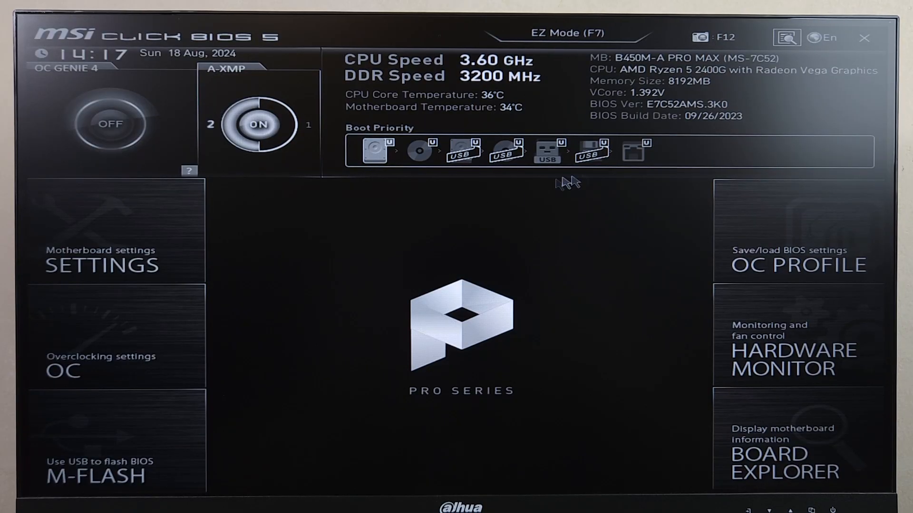
Open the Secure Boot page under Settings, currently Disabled in Standard mode
left_click(104, 264)
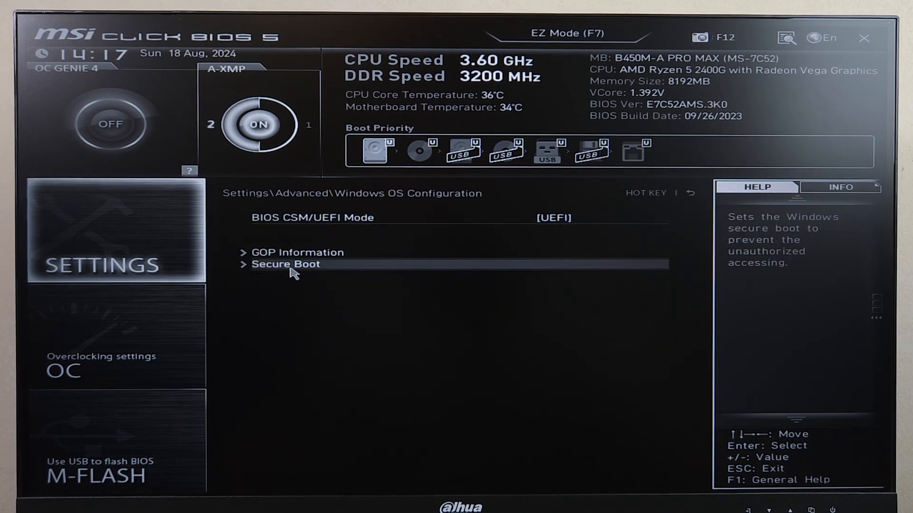
left_click(285, 264)
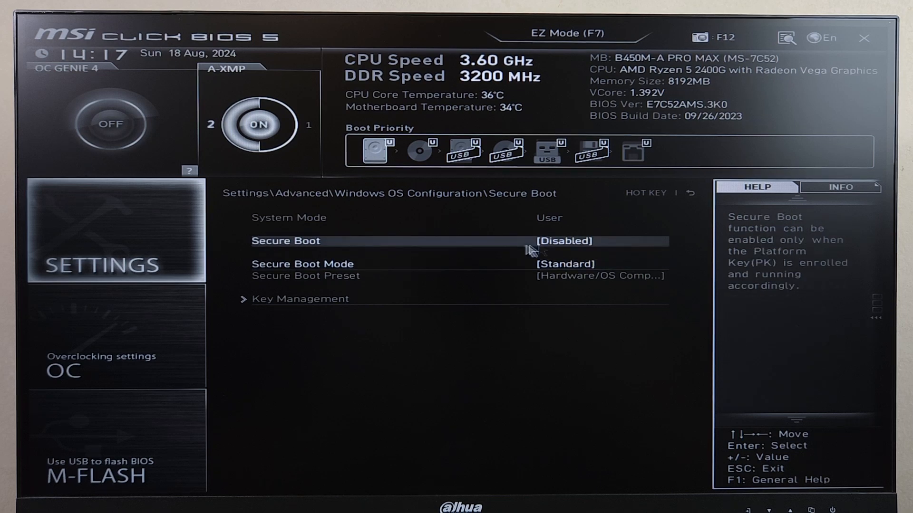
Set Secure Boot to Enabled and Secure Boot Mode to Standard
left_click(564, 241)
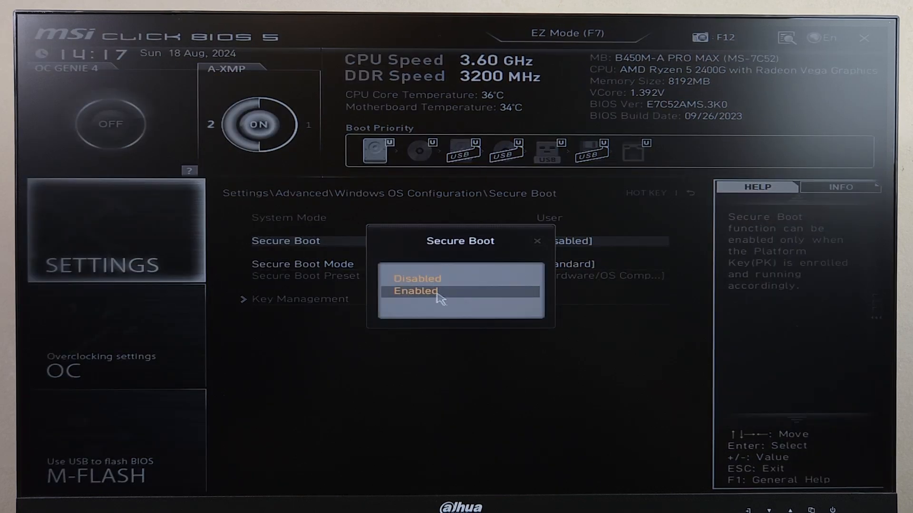
left_click(415, 291)
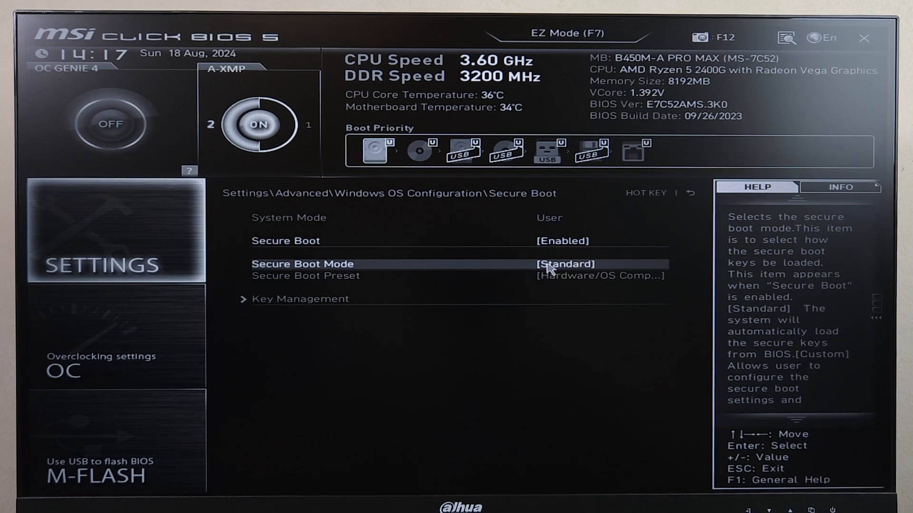
left_click(565, 264)
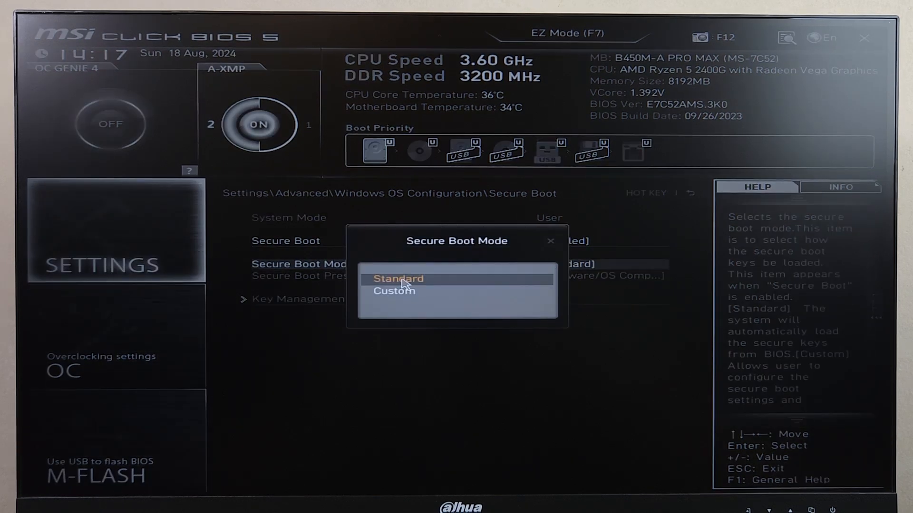
left_click(398, 279)
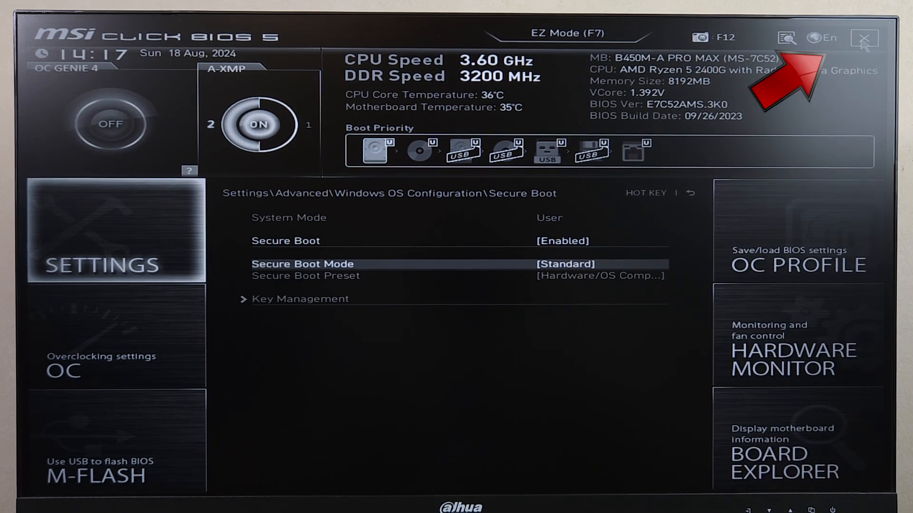
Exit setup, confirming Yes to save the configuration and reboot the PC
left_click(861, 39)
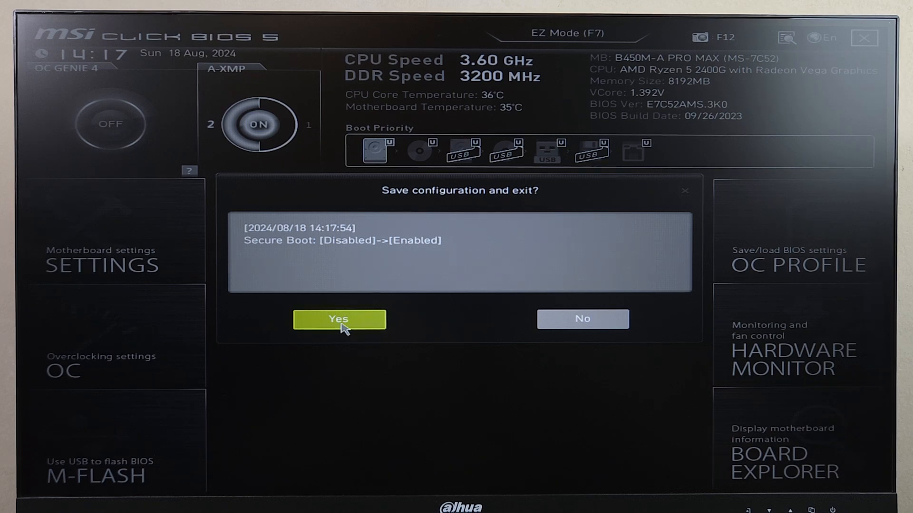
left_click(339, 319)
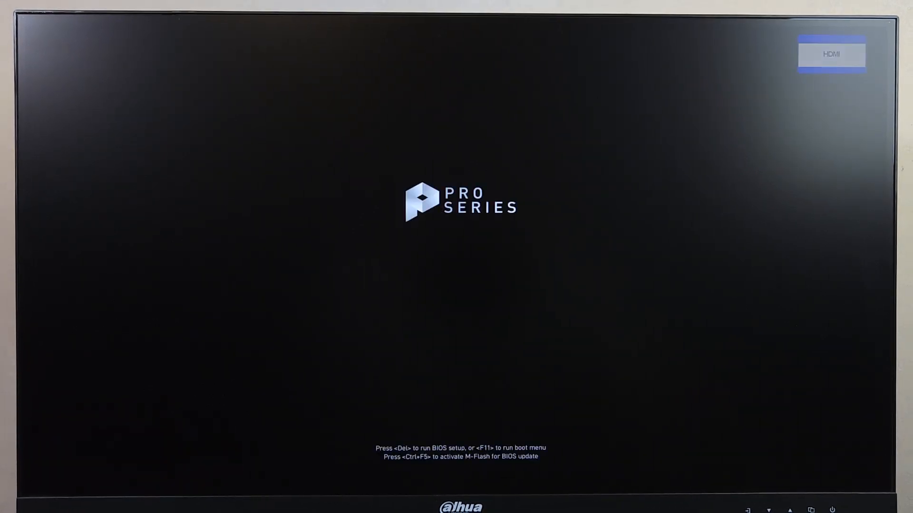